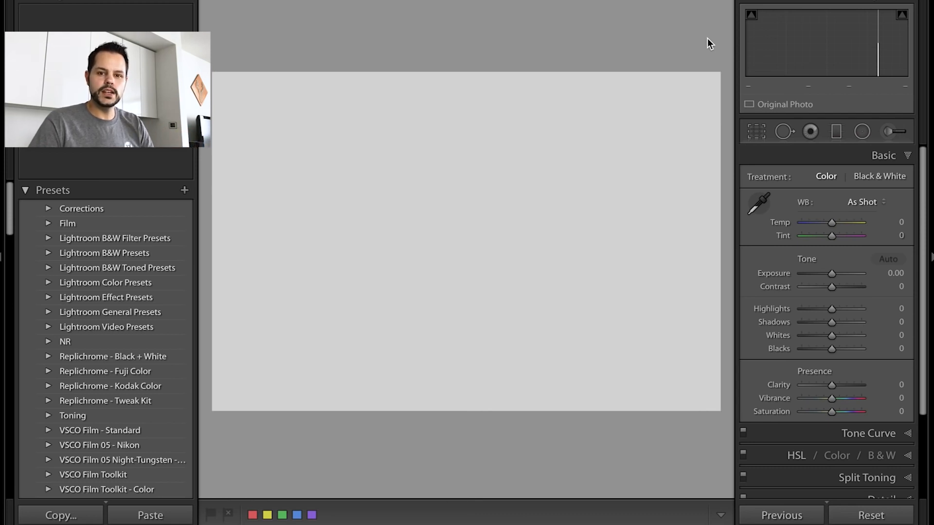
mouse_move(689, 56)
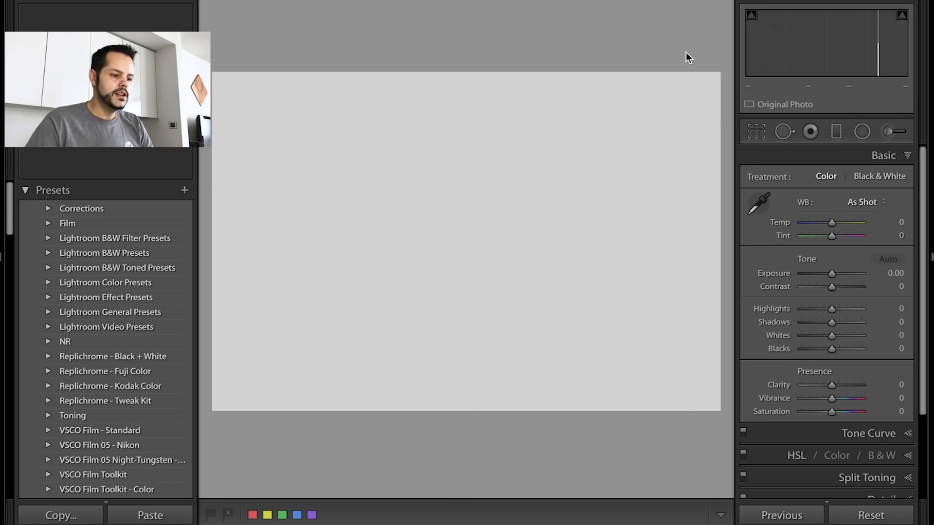
mouse_move(691, 69)
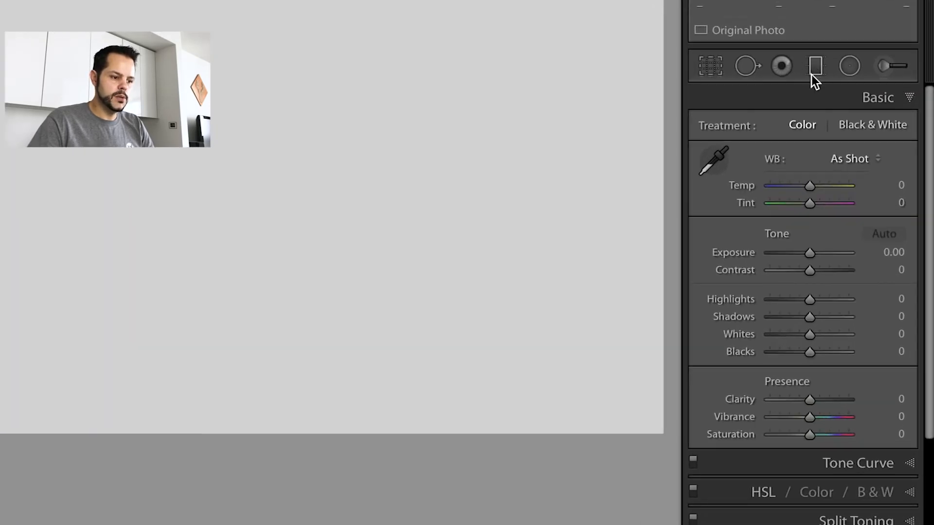
mouse_move(815, 65)
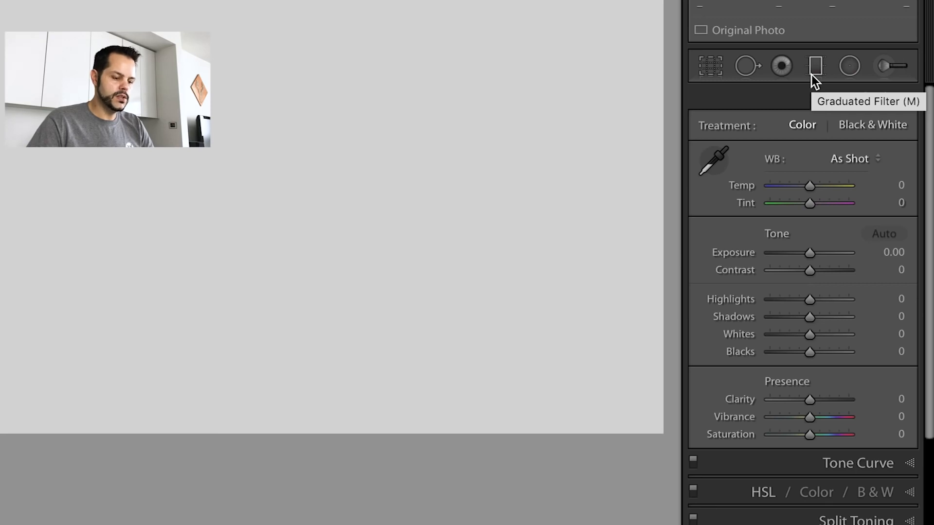
Step: Start a new Graduated Filter with the Burn (Darken) effect at −0.30 exposure
left_click(816, 65)
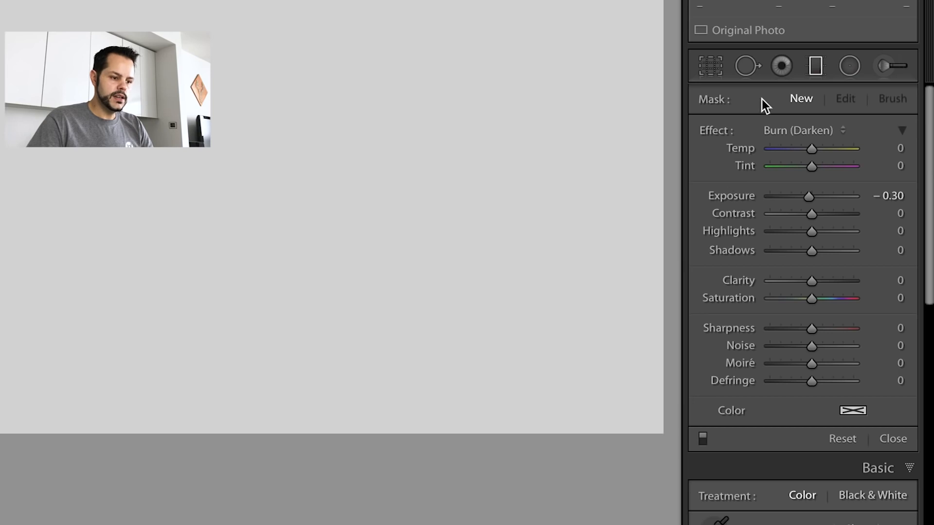
mouse_move(760, 488)
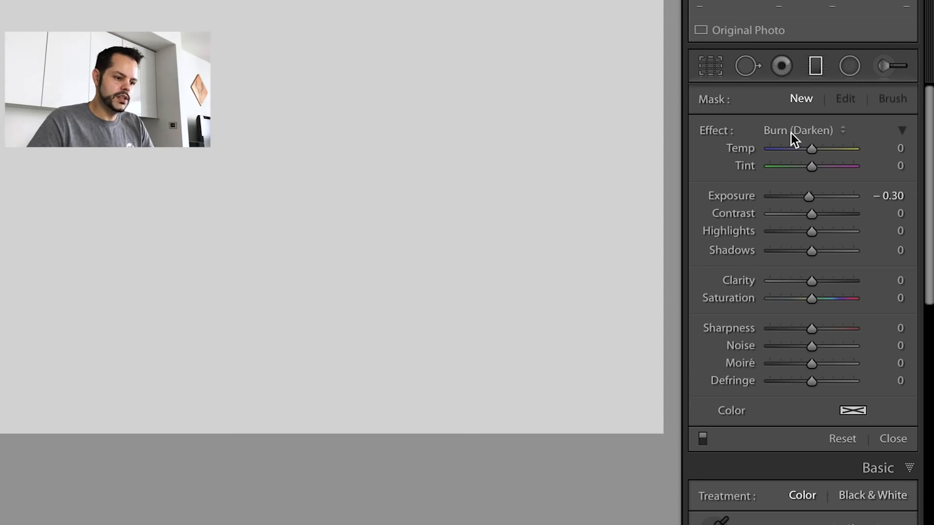
Step: Keep the Burn (Darken) preset and lower the filter's Exposure to −1.90
left_click(798, 130)
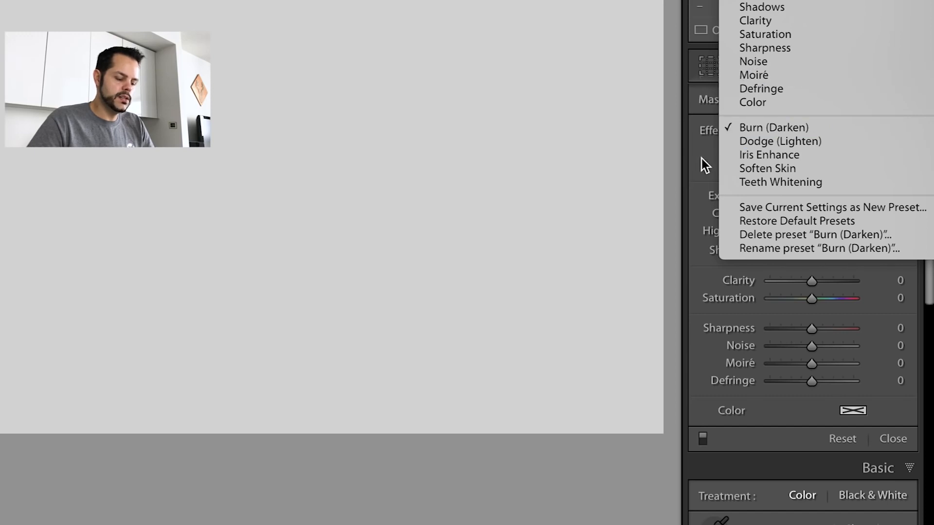
left_click(774, 126)
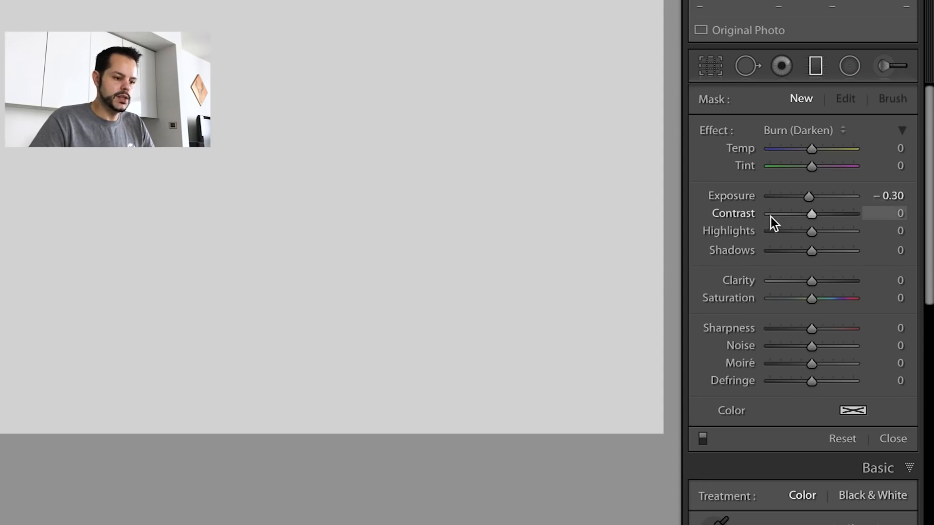
left_click_drag(812, 213, 827, 213)
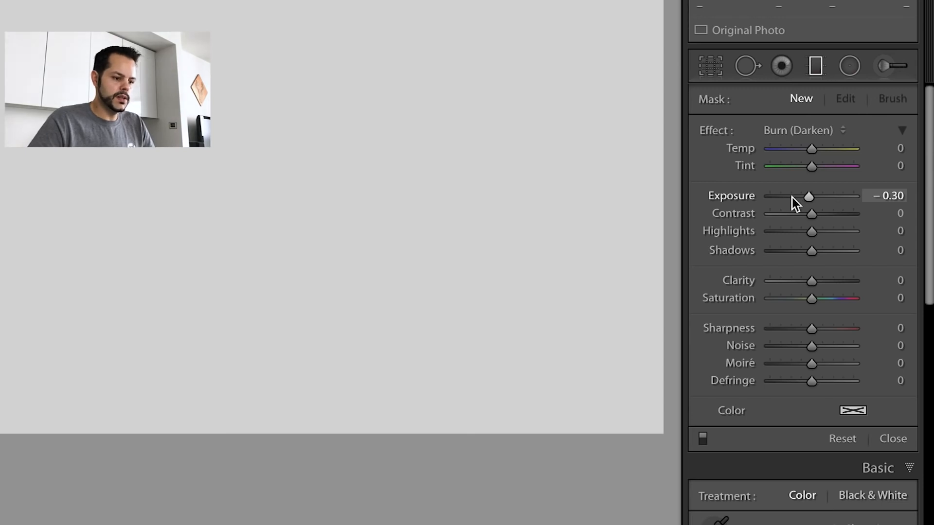
left_click_drag(809, 197, 791, 197)
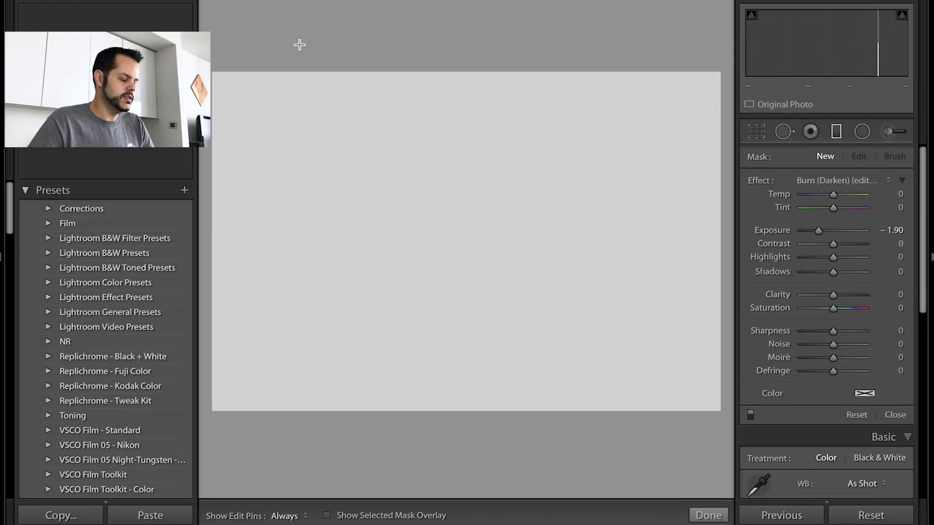
mouse_move(274, 51)
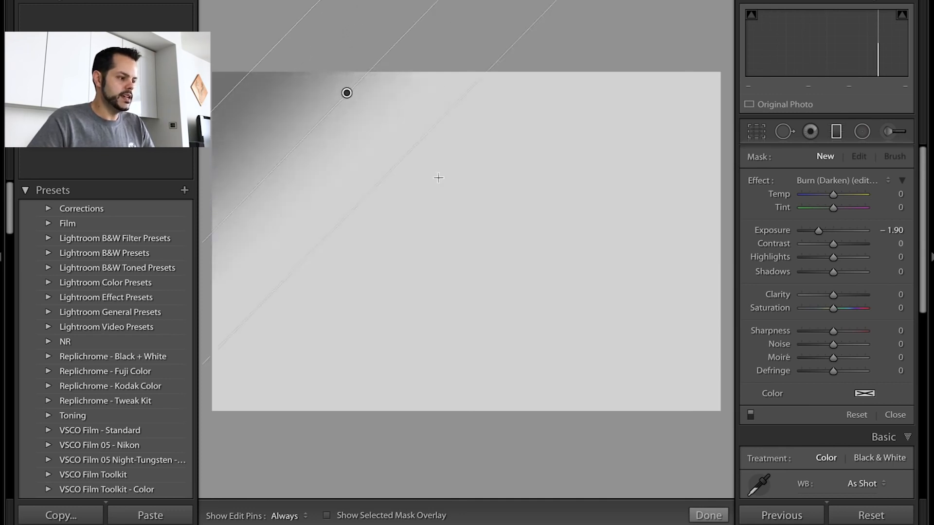
Step: Draw a diagonal −1.90 burn gradient across the gray image's top-left corner
left_click_drag(346, 93, 405, 146)
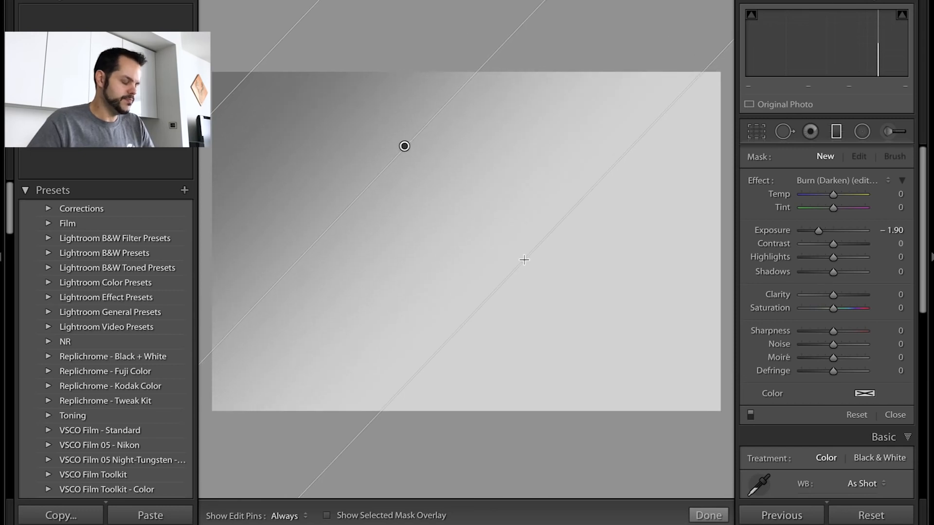
left_click(859, 156)
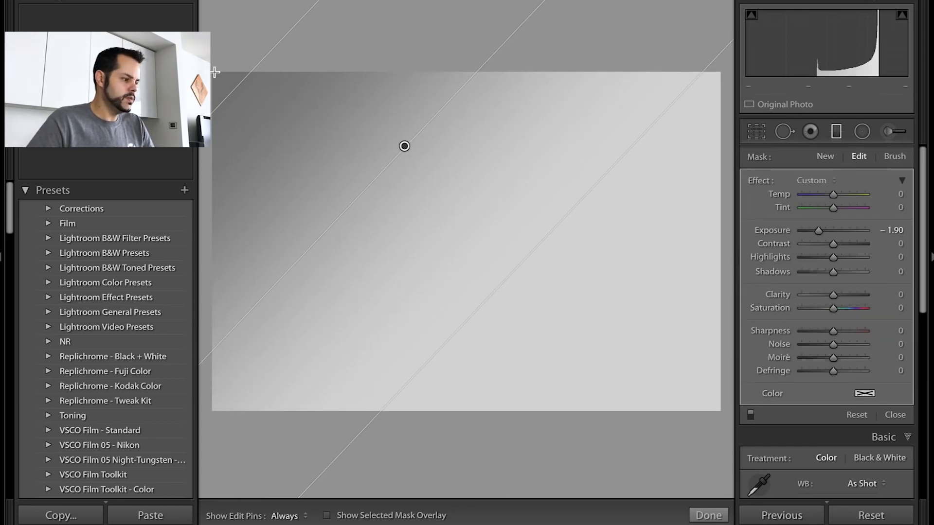
mouse_move(257, 125)
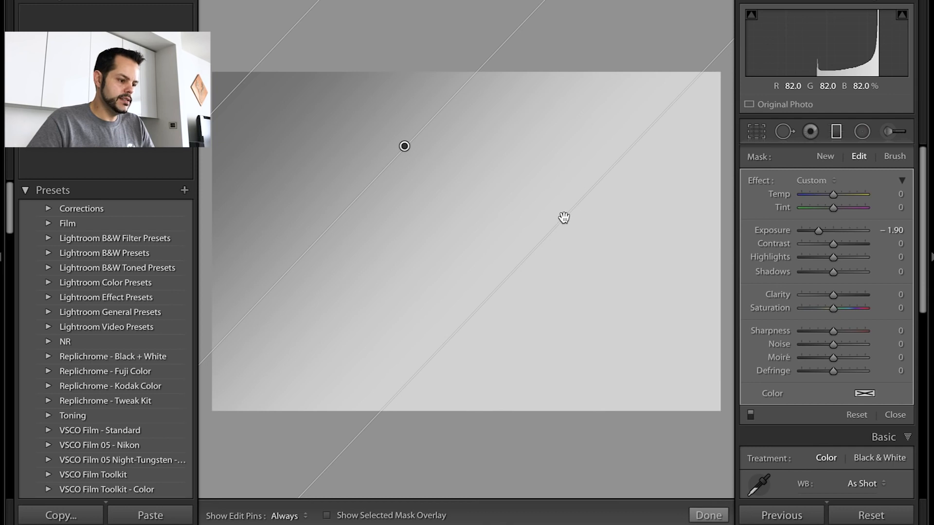
mouse_move(577, 293)
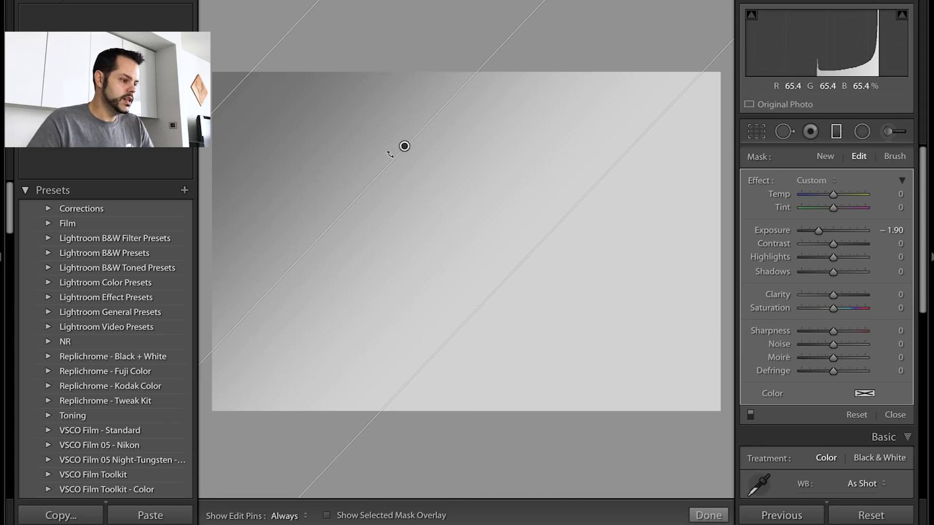
mouse_move(363, 295)
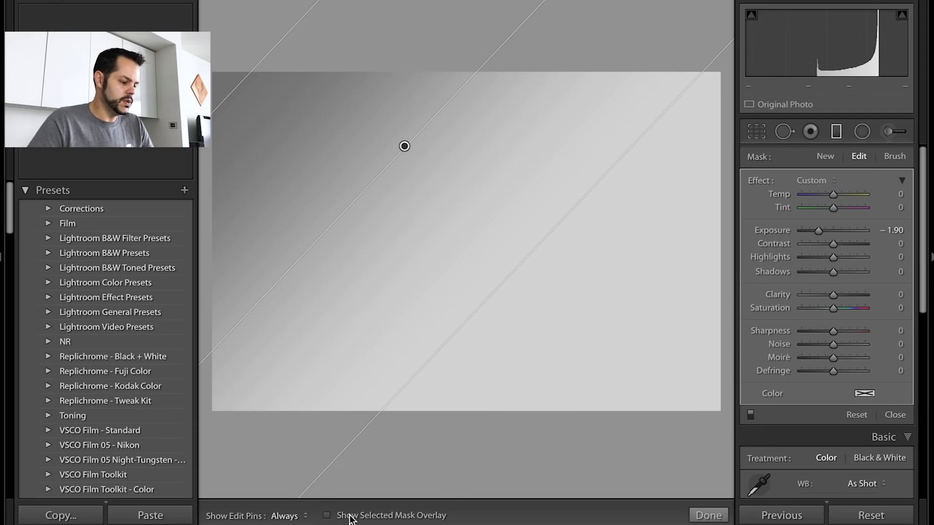
left_click(327, 516)
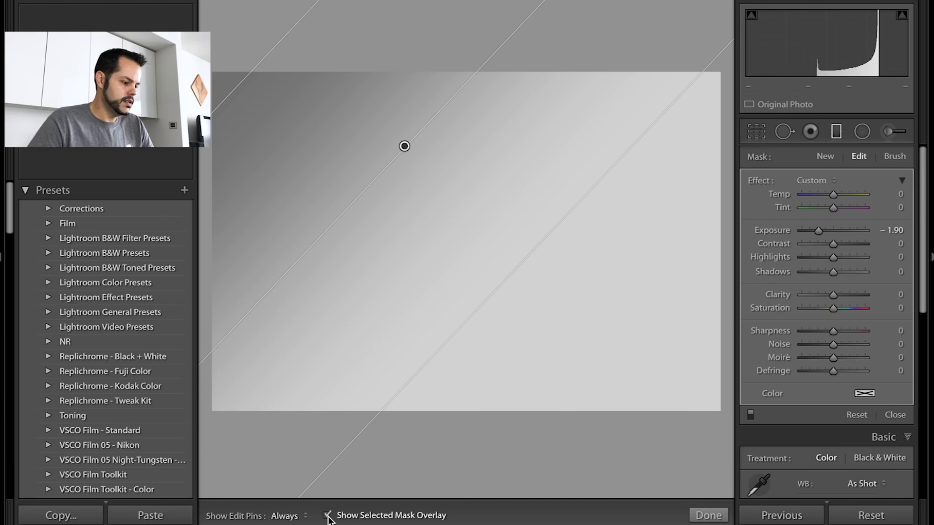
left_click(327, 516)
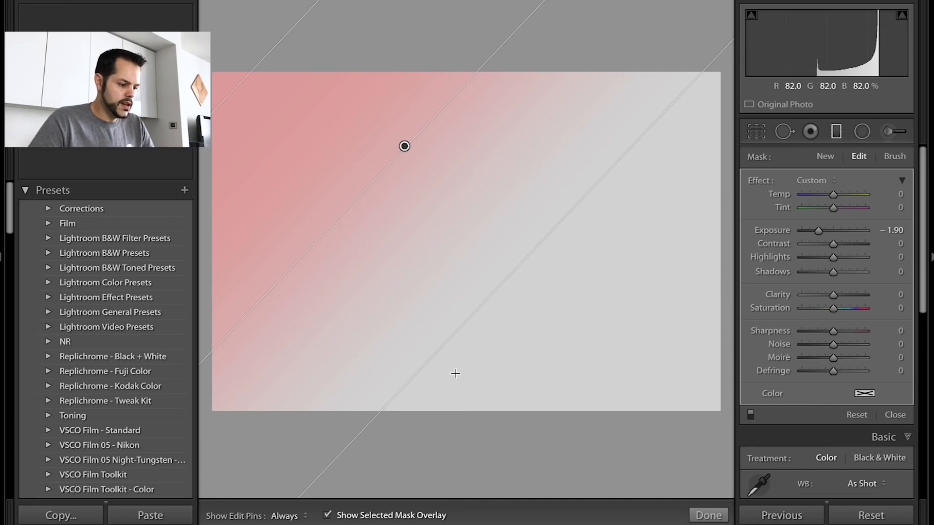
left_click(327, 515)
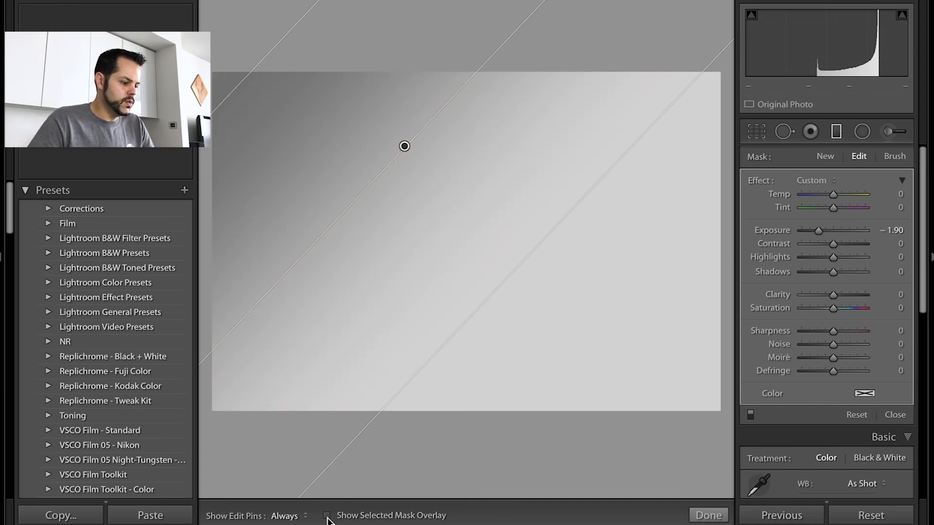
mouse_move(405, 147)
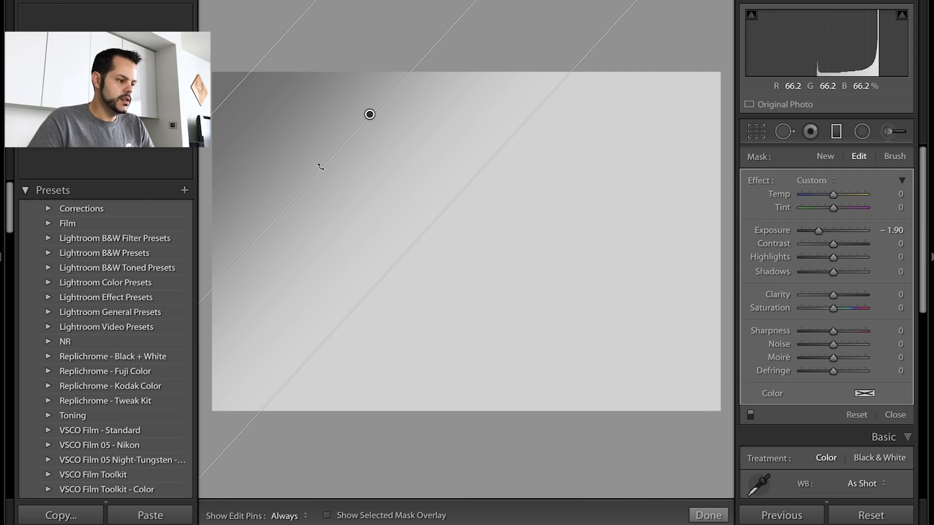
mouse_move(396, 244)
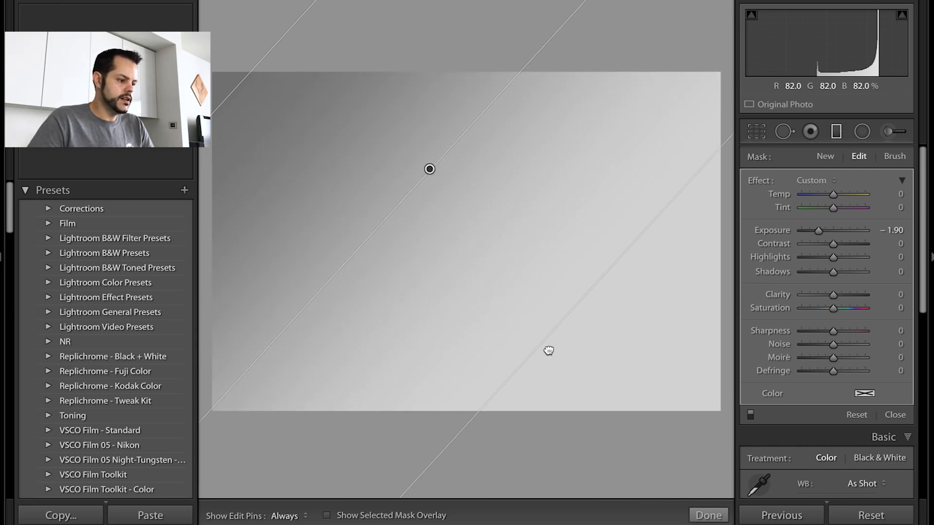
Step: Push the burn gradient into the corner, then move it back toward the image centre
left_click_drag(429, 168, 312, 61)
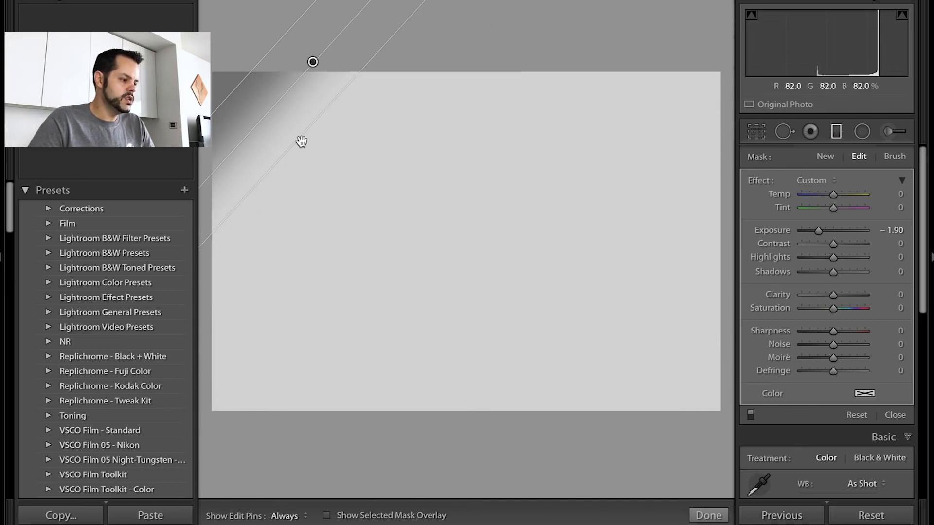
left_click_drag(312, 61, 480, 215)
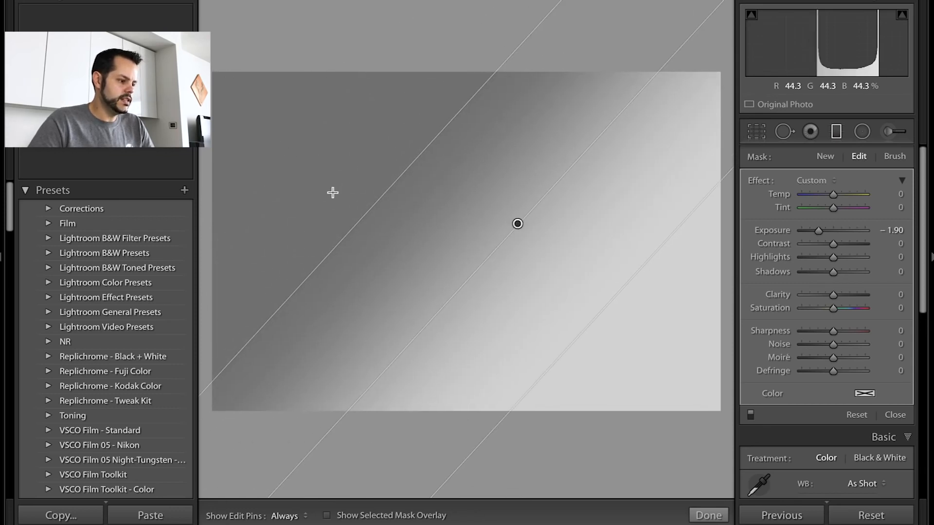
mouse_move(375, 113)
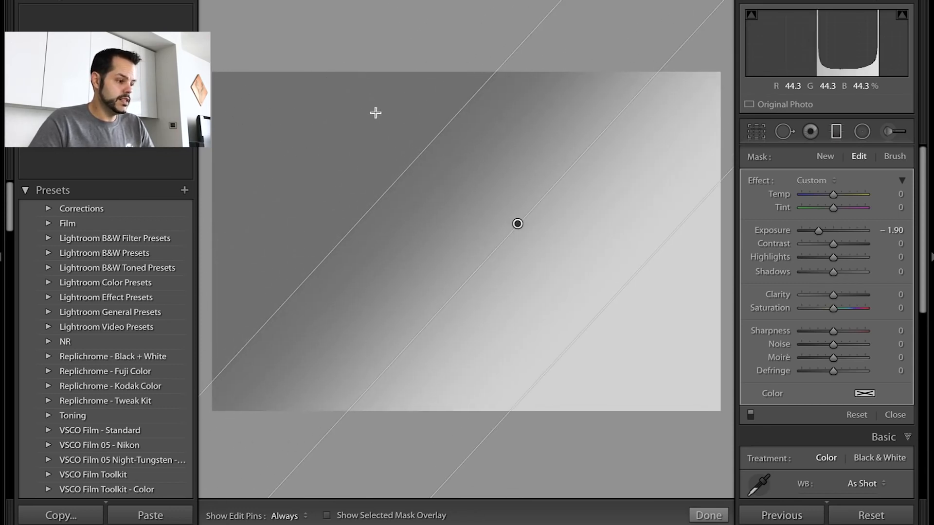
mouse_move(384, 170)
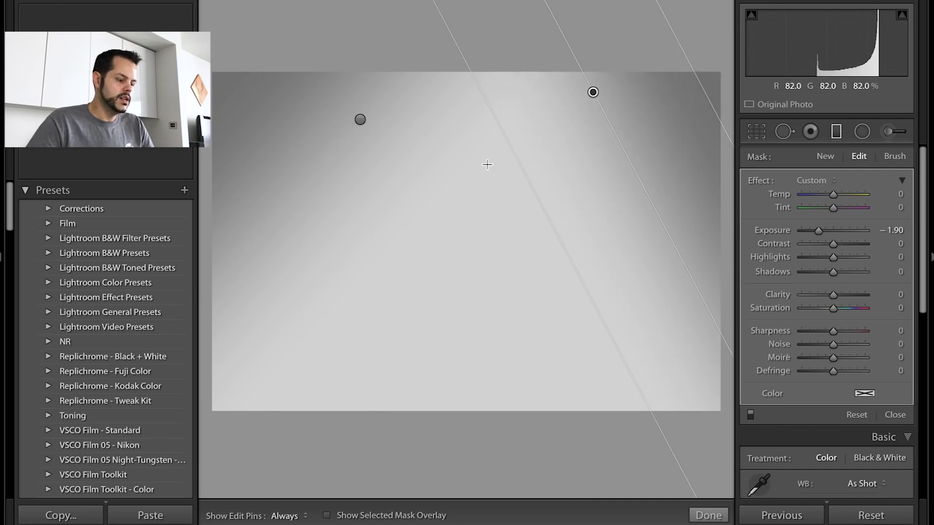
mouse_move(455, 126)
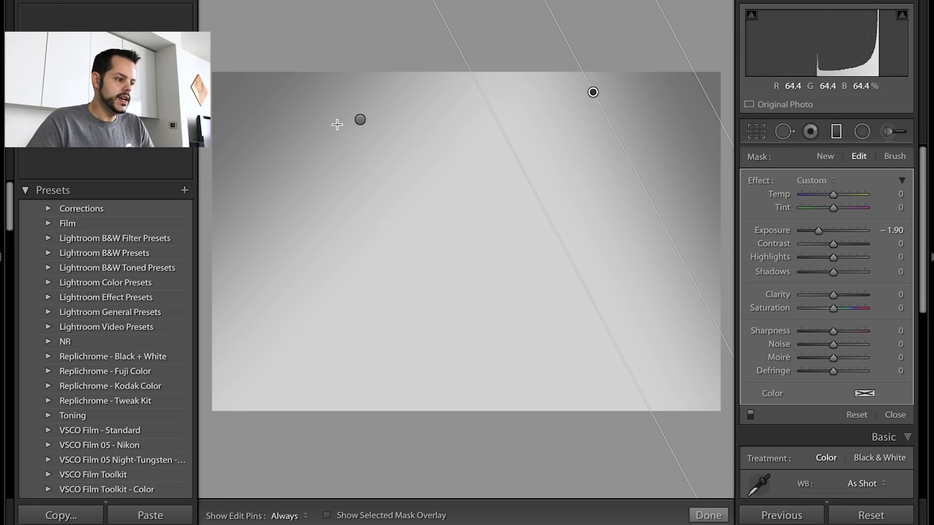
Step: Draw a second −1.90 burn gradient in from the image's right edge
left_click_drag(593, 93, 593, 96)
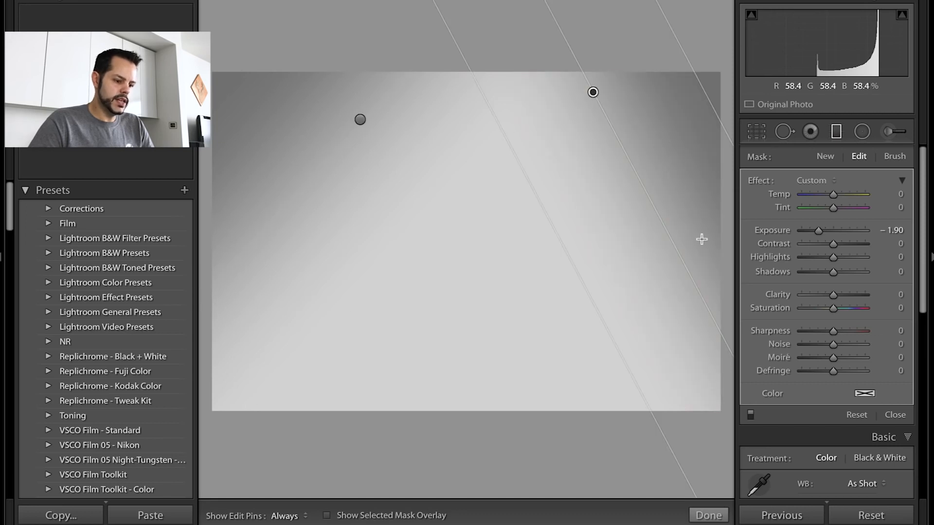
mouse_move(819, 237)
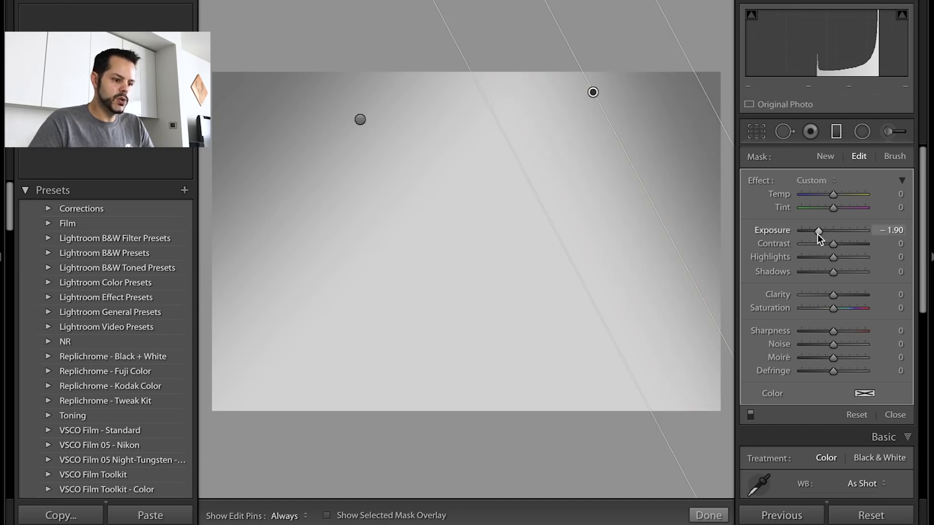
Step: Experiment with the right-edge filter's exposure, return it to −1.90, and lower its contrast, highlights and shadows
left_click_drag(818, 230, 831, 231)
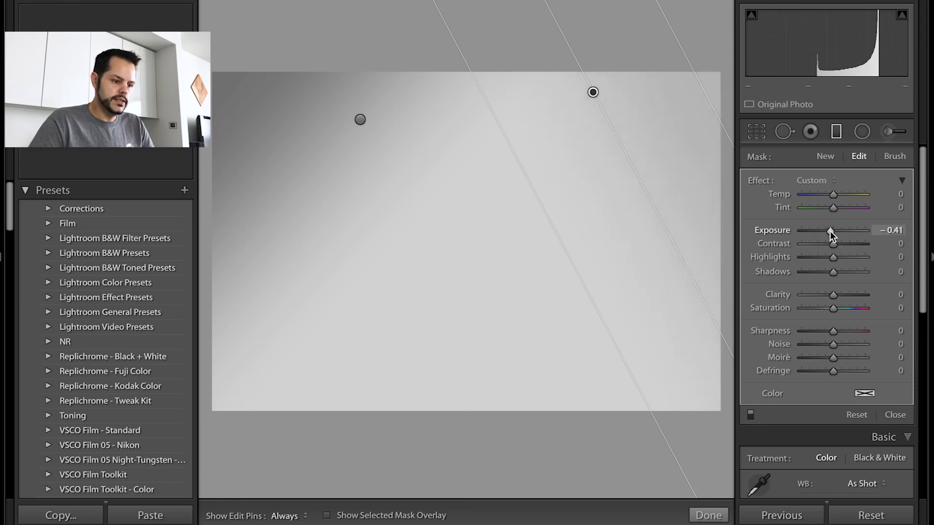
left_click_drag(830, 230, 852, 231)
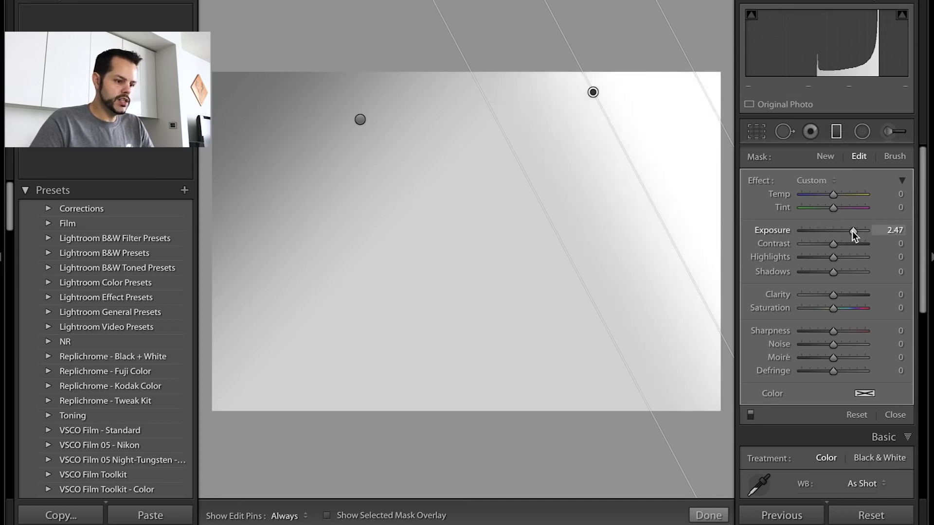
left_click_drag(851, 231, 854, 231)
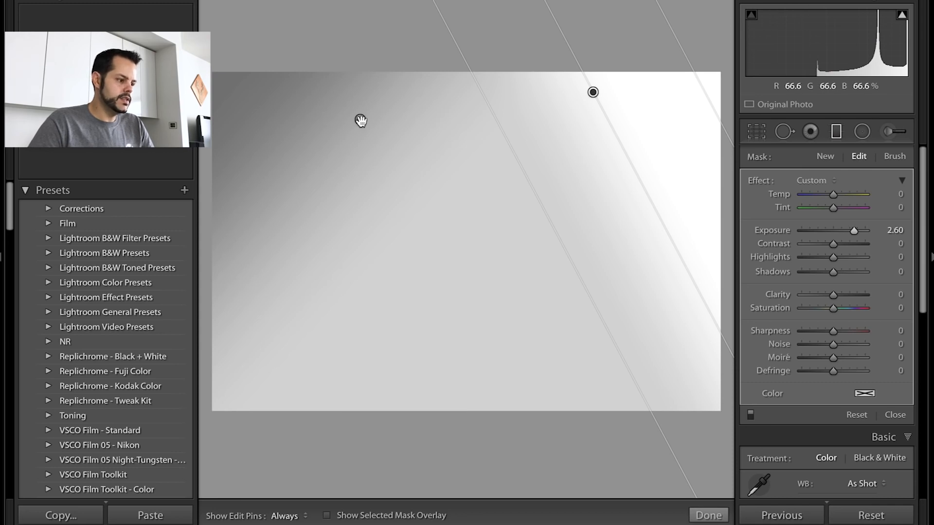
left_click_drag(854, 230, 818, 229)
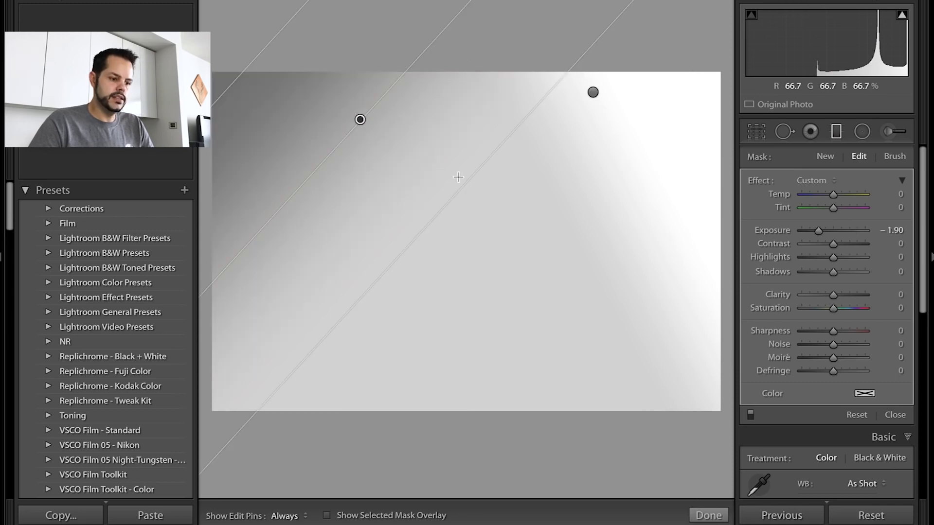
left_click_drag(832, 257, 848, 257)
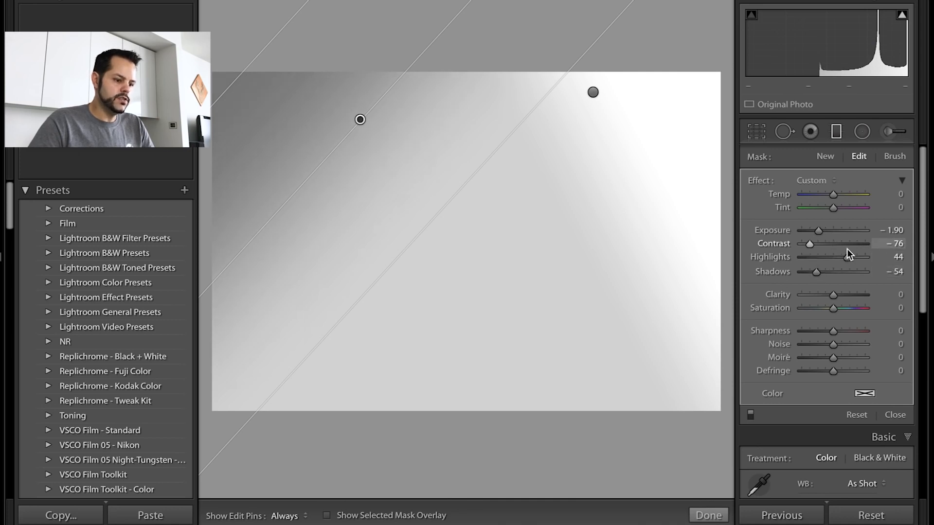
left_click_drag(809, 243, 859, 243)
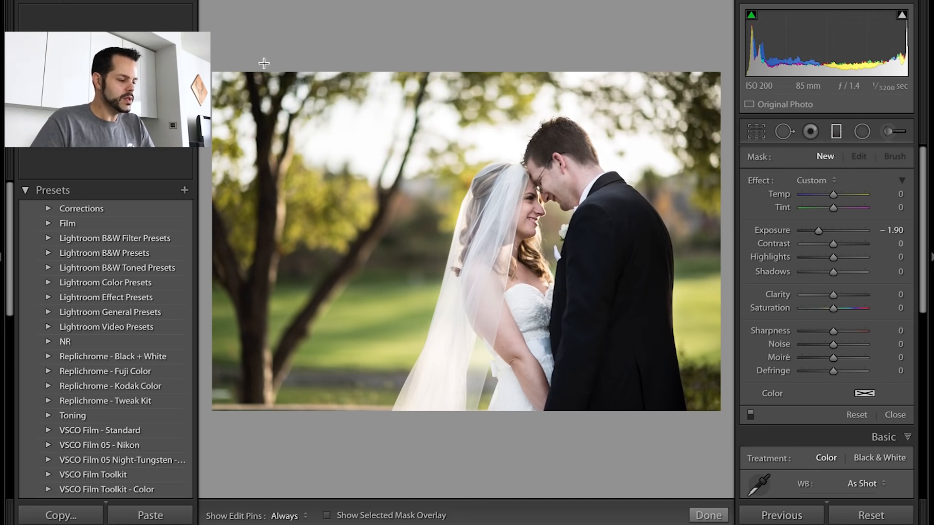
mouse_move(289, 161)
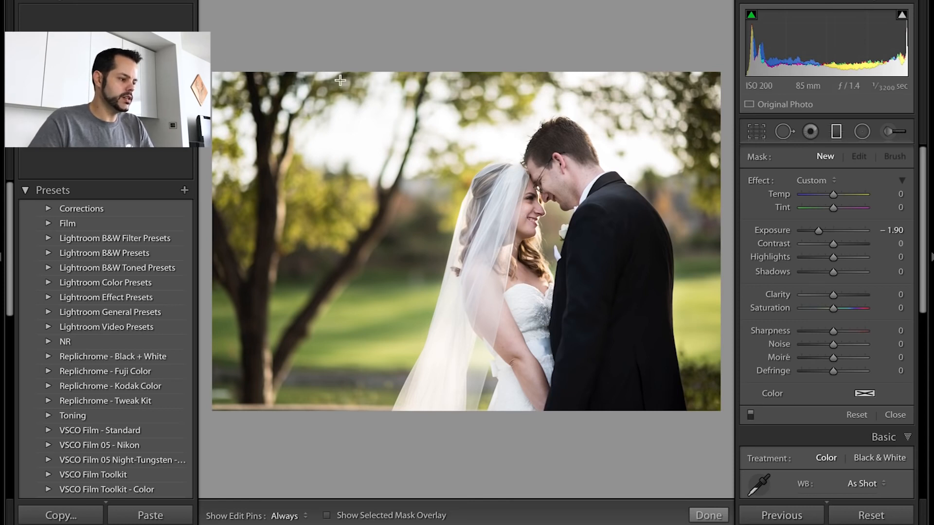
mouse_move(342, 69)
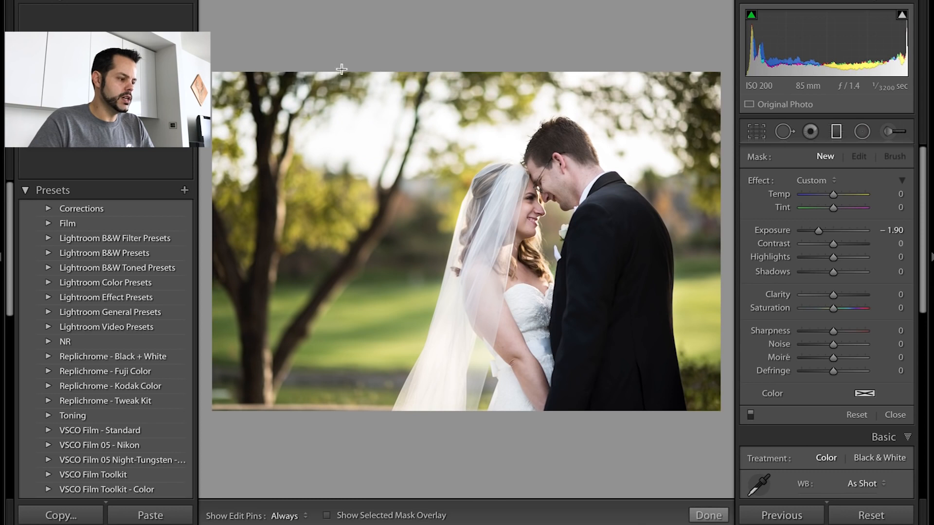
mouse_move(410, 67)
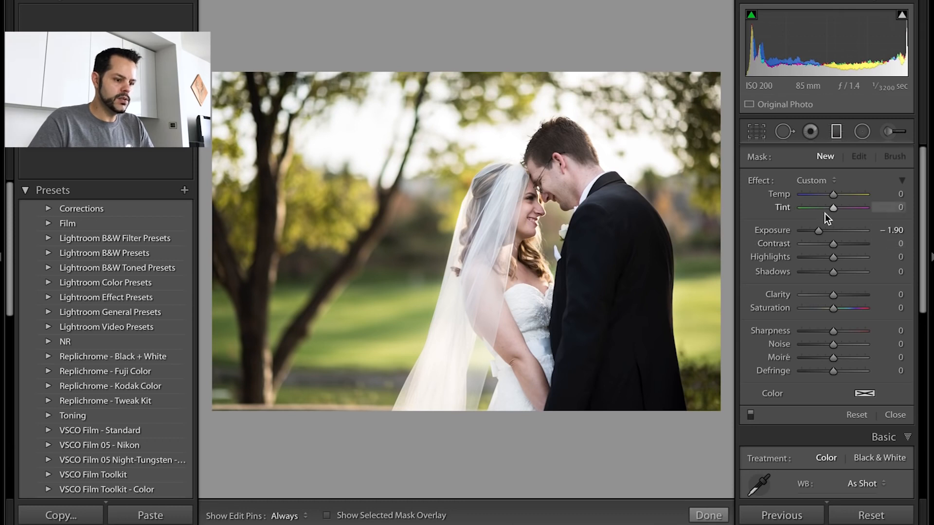
Step: Choose Burn (Darken) at −0.30 and draw diagonal burn gradients from the wedding photo's top-left and top-right corners
left_click(816, 180)
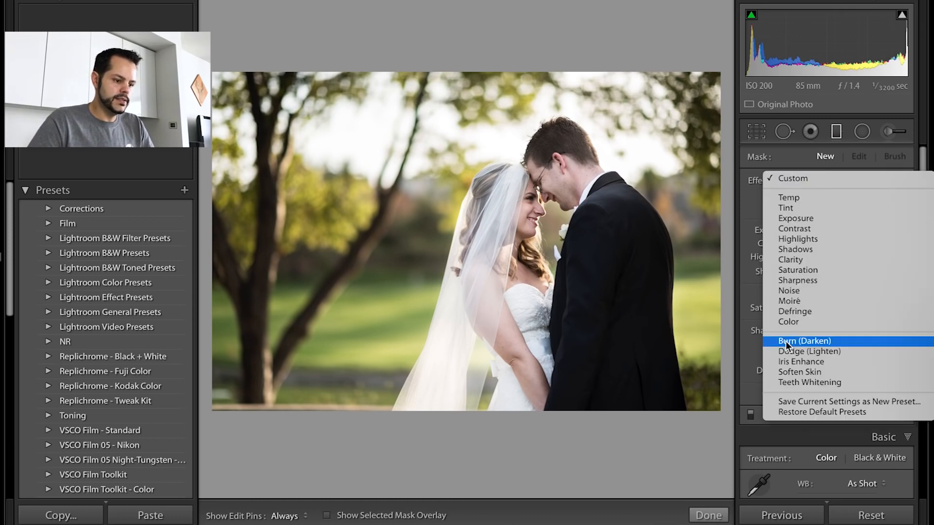
left_click(803, 340)
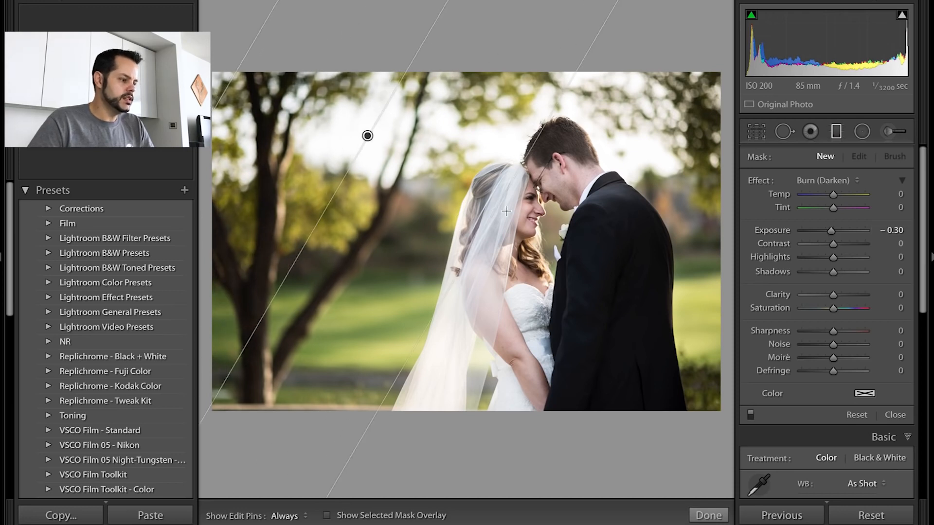
left_click_drag(368, 136, 388, 138)
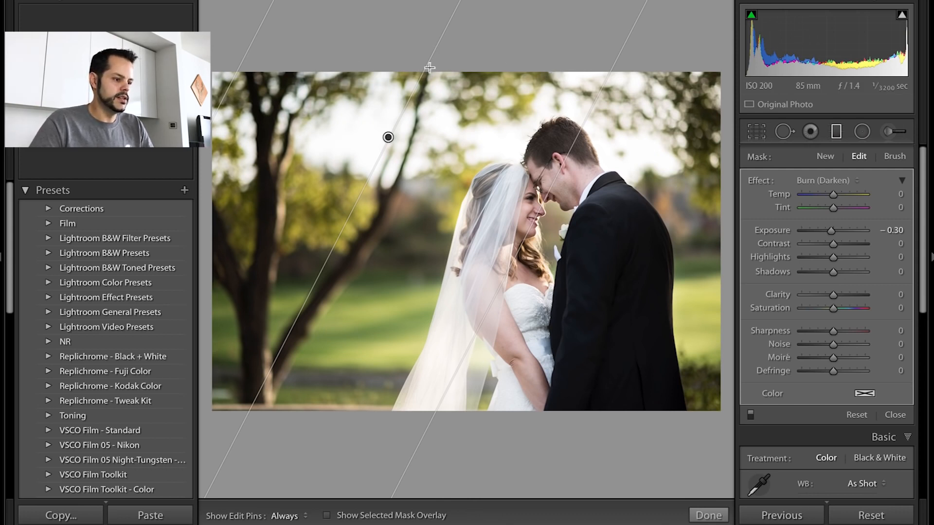
left_click_drag(389, 137, 627, 89)
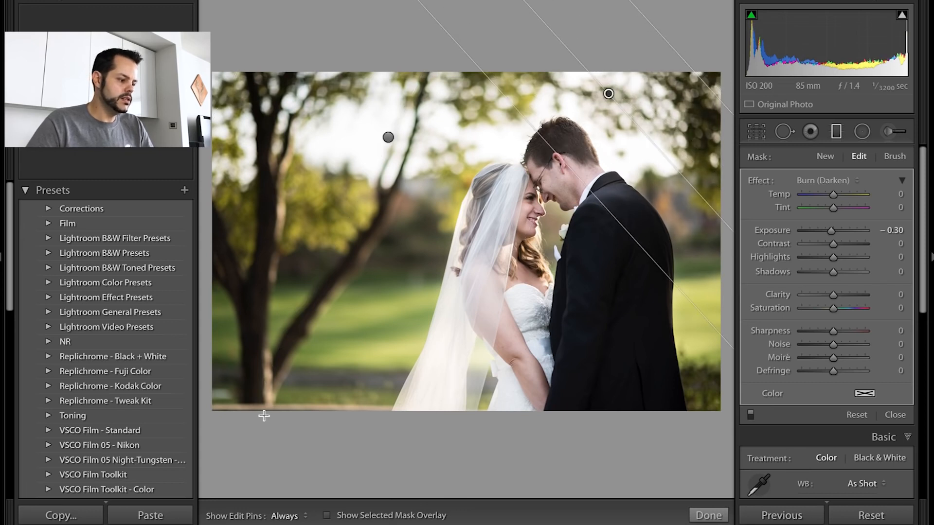
left_click_drag(388, 137, 357, 325)
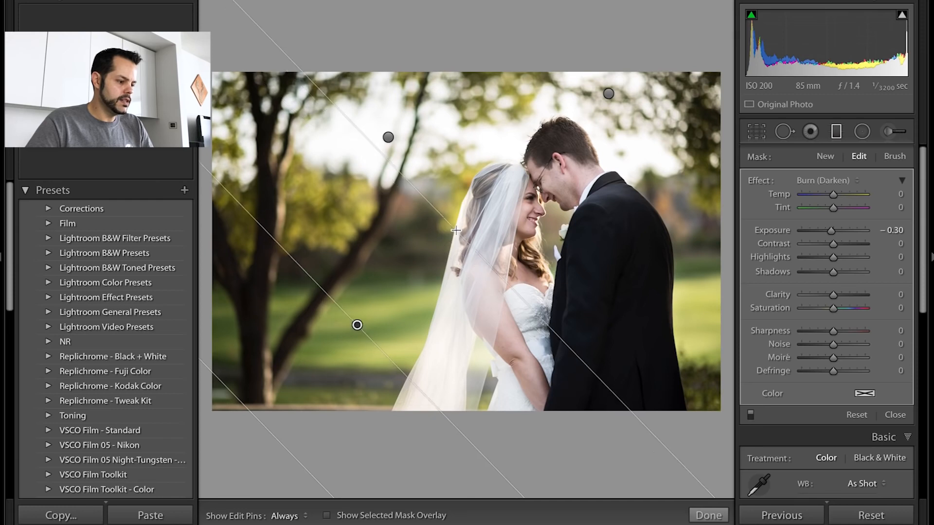
left_click(825, 156)
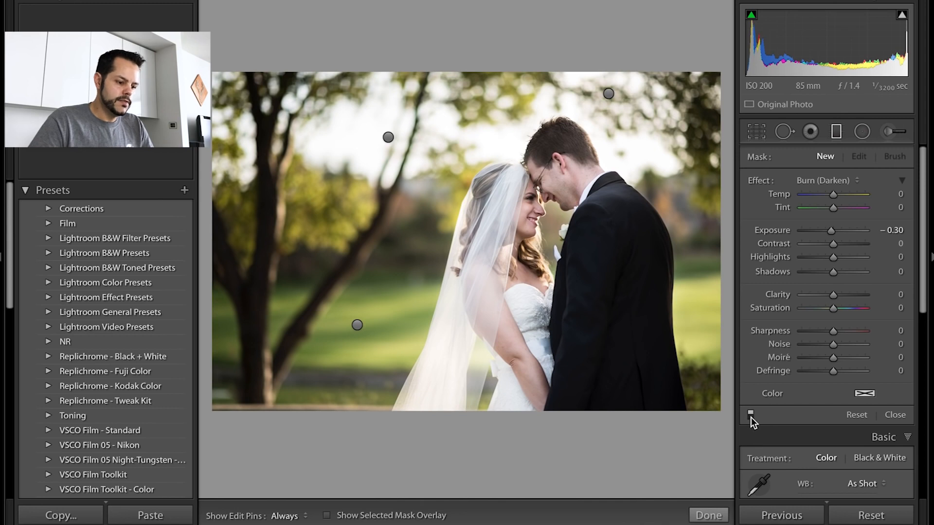
mouse_move(751, 414)
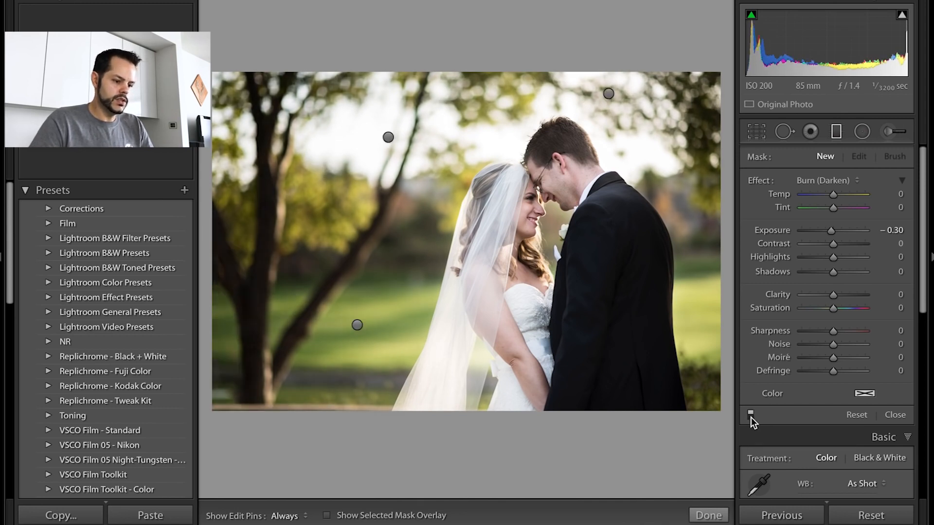
left_click(750, 414)
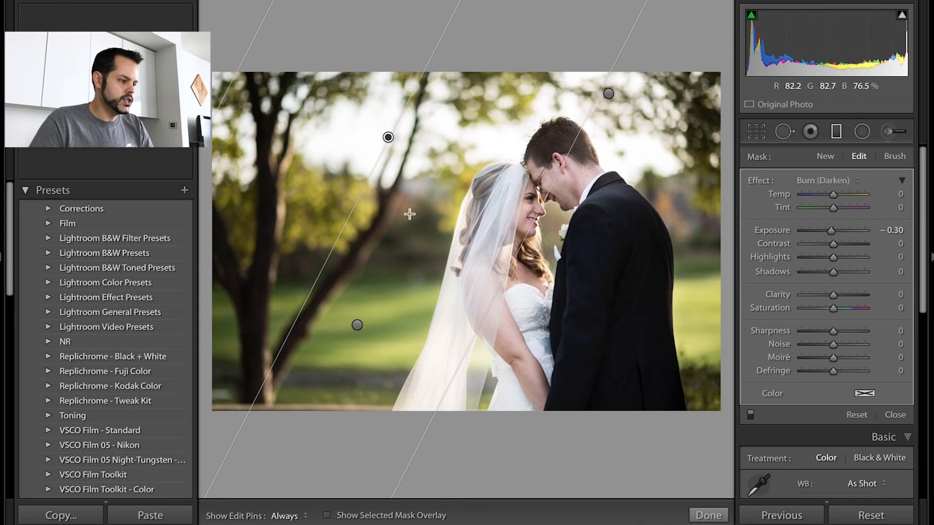
Step: Tint the top-left burn filter with a green hue around 125 at about 6% saturation
left_click(866, 394)
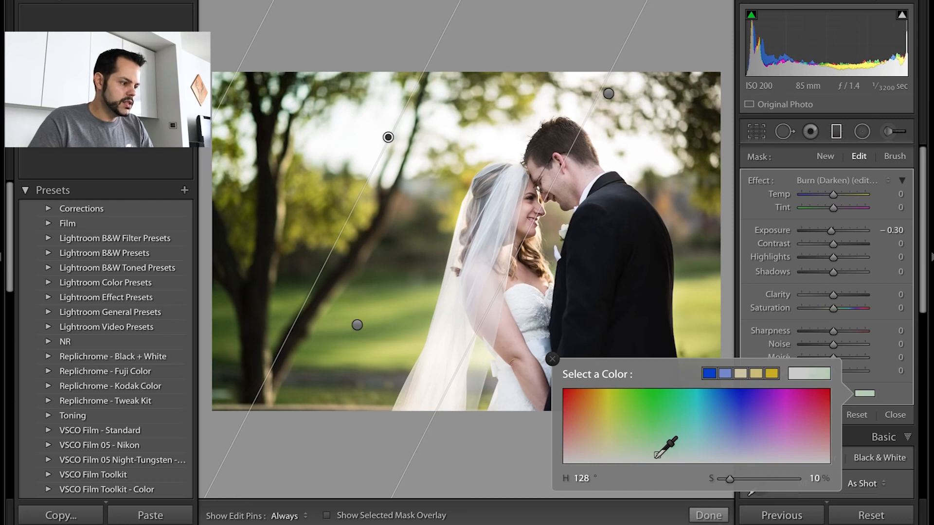
left_click_drag(670, 446, 662, 457)
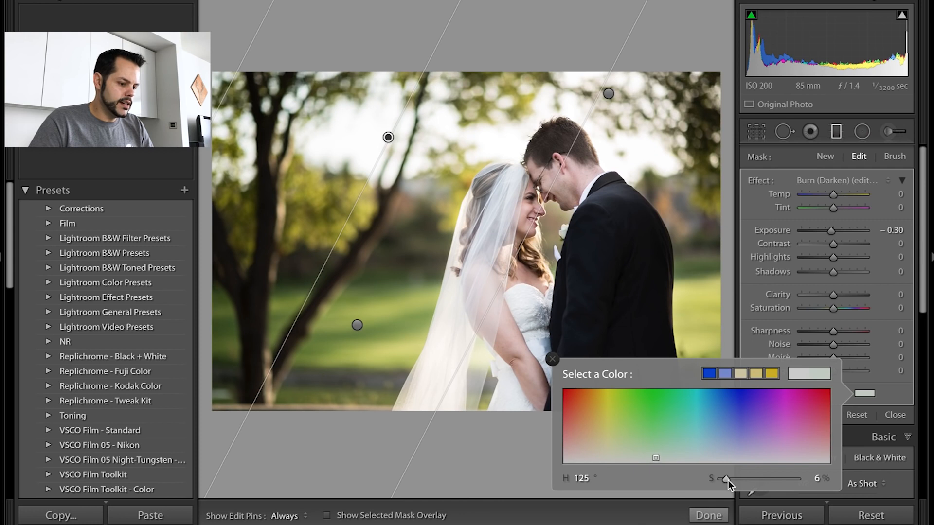
left_click_drag(726, 478, 732, 478)
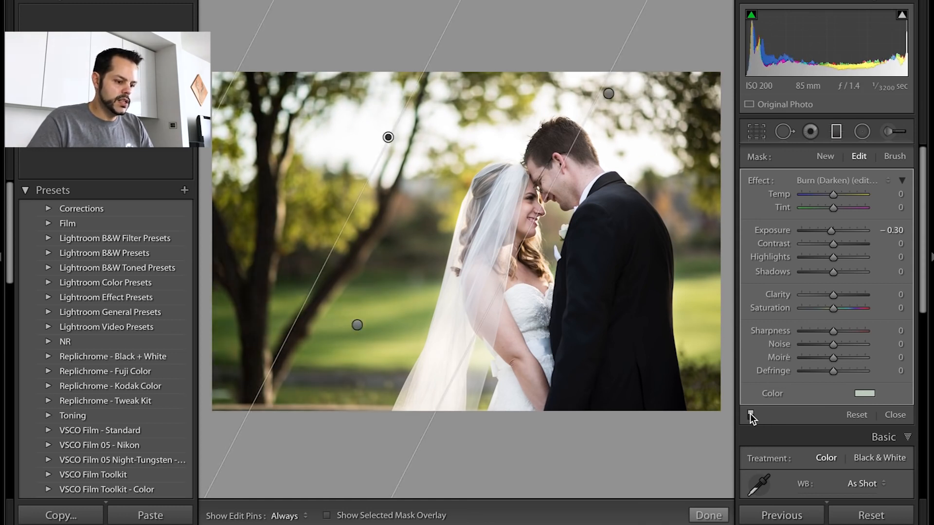
mouse_move(316, 114)
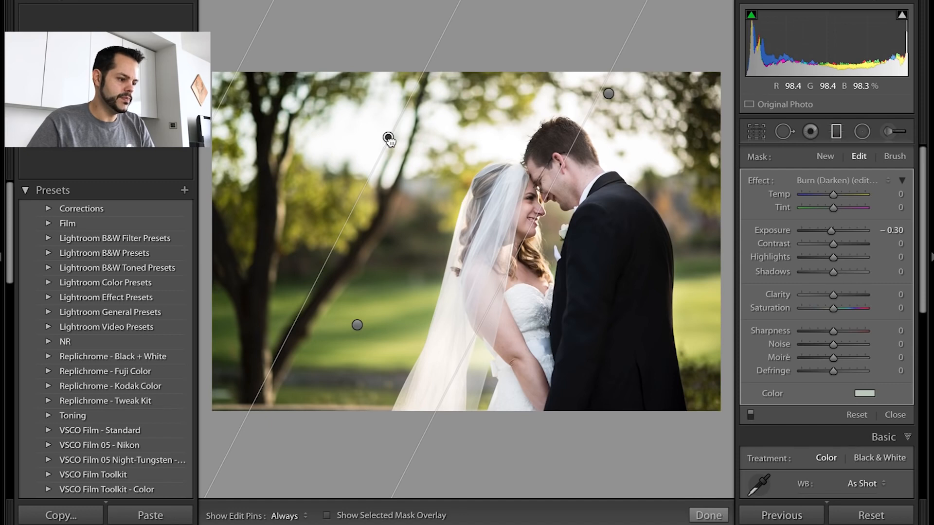
Step: Move the green-tinted filter's pin so its gradient reaches over the couple
left_click_drag(389, 137, 463, 165)
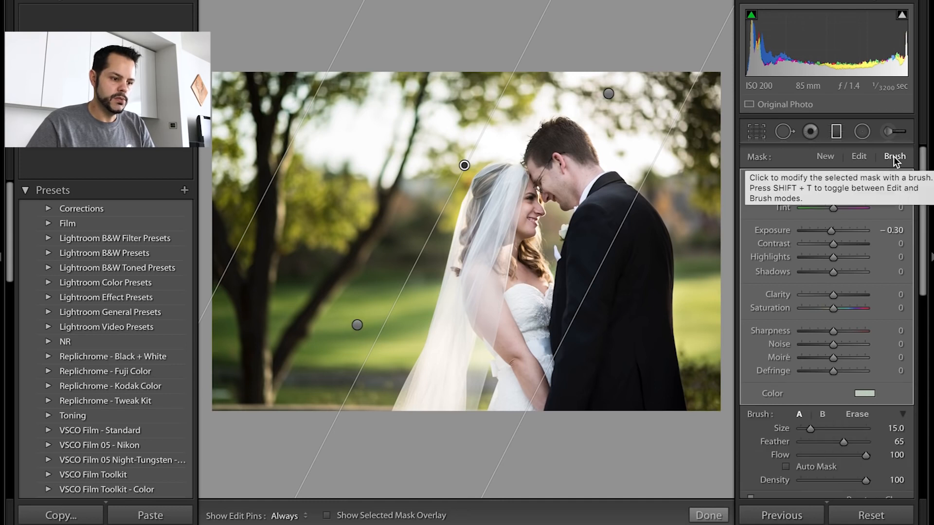
Step: Switch the filter's refinement brush to Erase at size 6, feather 100, flow 100
left_click(895, 156)
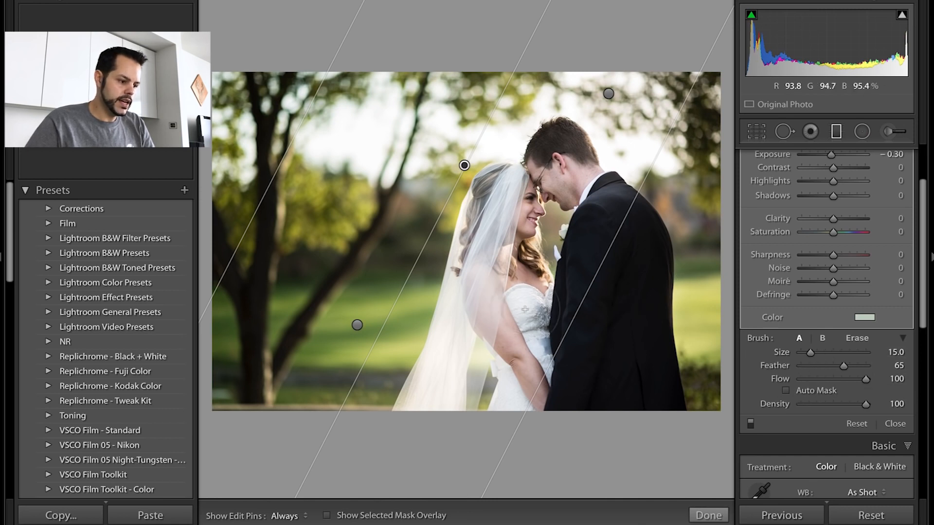
left_click(288, 516)
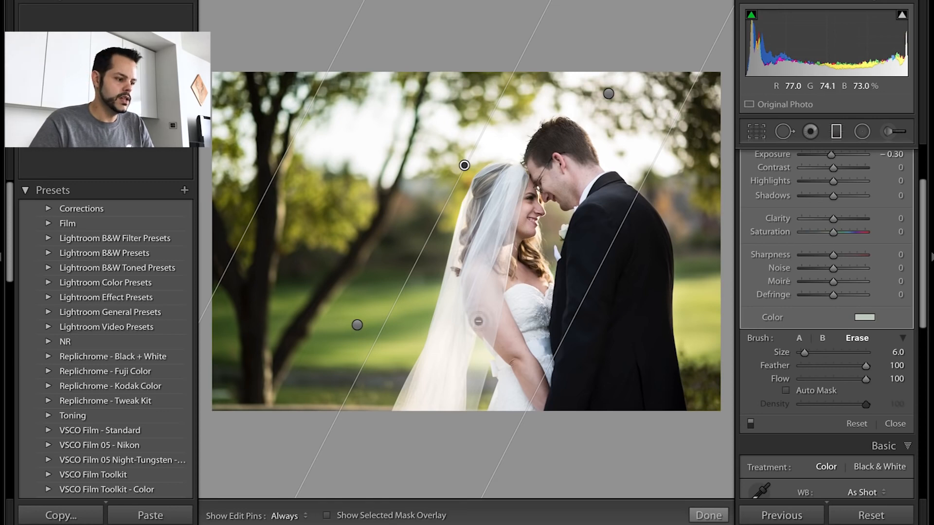
Step: With the red mask overlay shown, erase the green-tinted filter from the bride's face and the couple
left_click(327, 515)
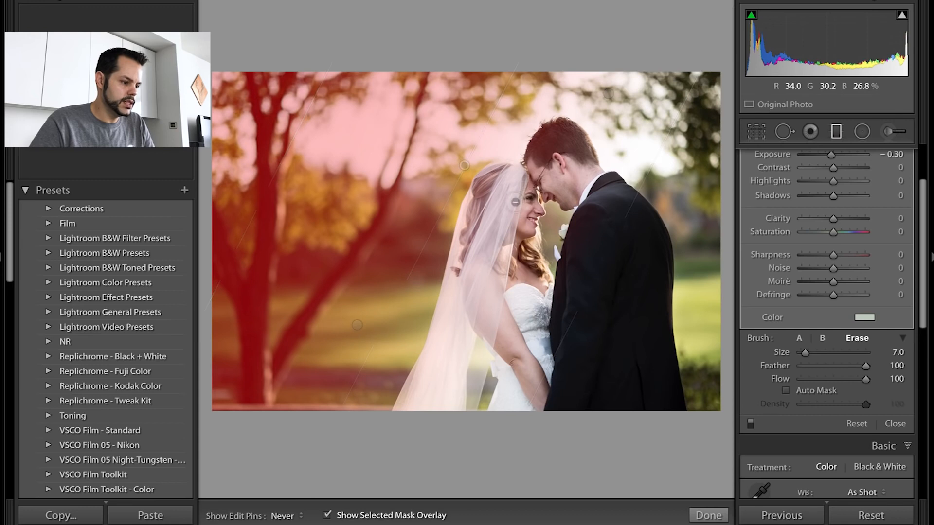
left_click_drag(515, 201, 477, 331)
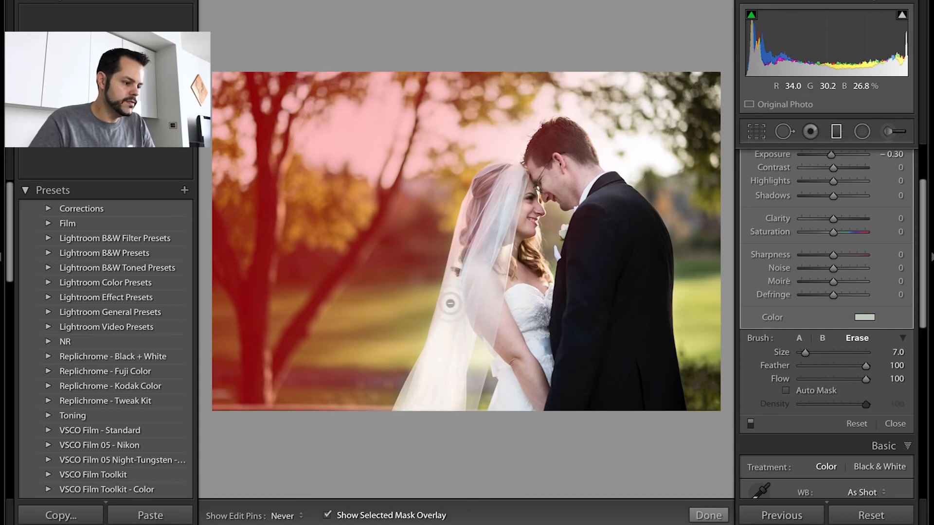
left_click_drag(449, 305, 453, 268)
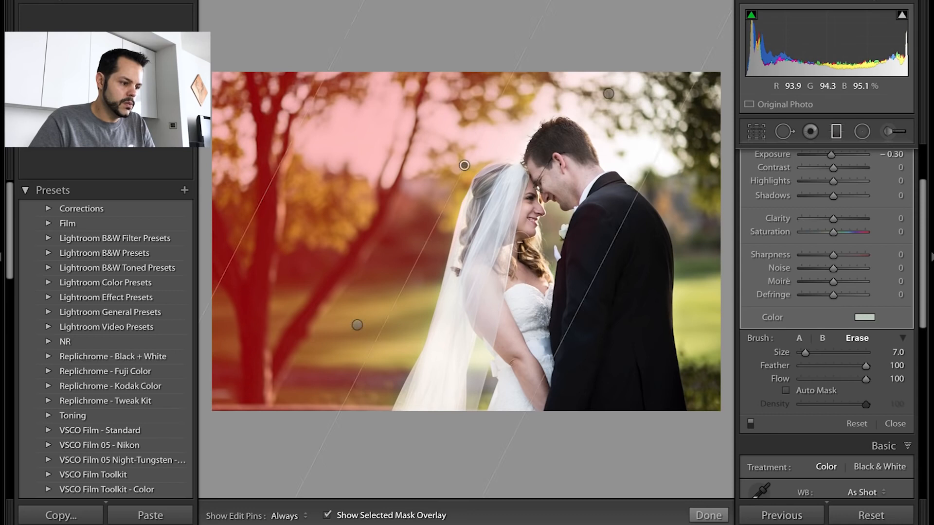
left_click(285, 515)
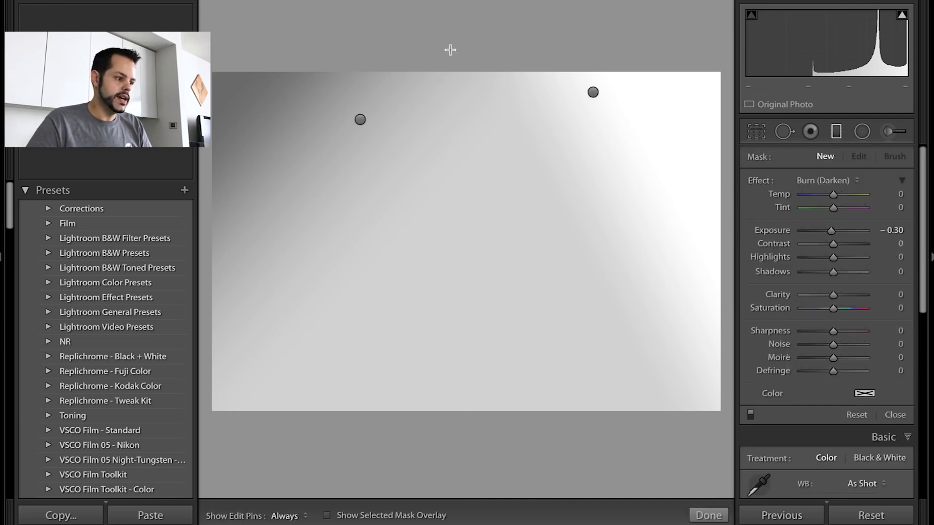
Step: Shift-drag a level horizontal burn gradient across the gray image and a vertical one at its left edge
left_click_drag(449, 50, 456, 216)
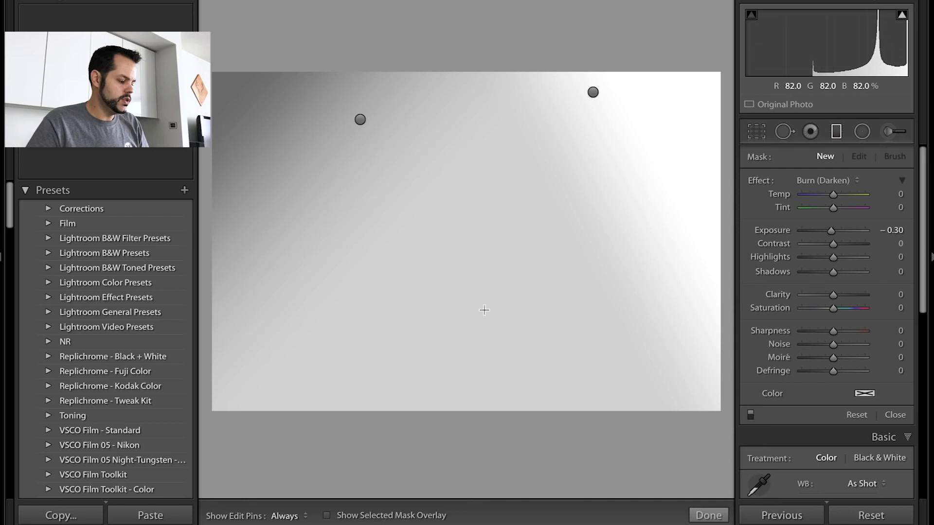
left_click_drag(477, 304, 480, 182)
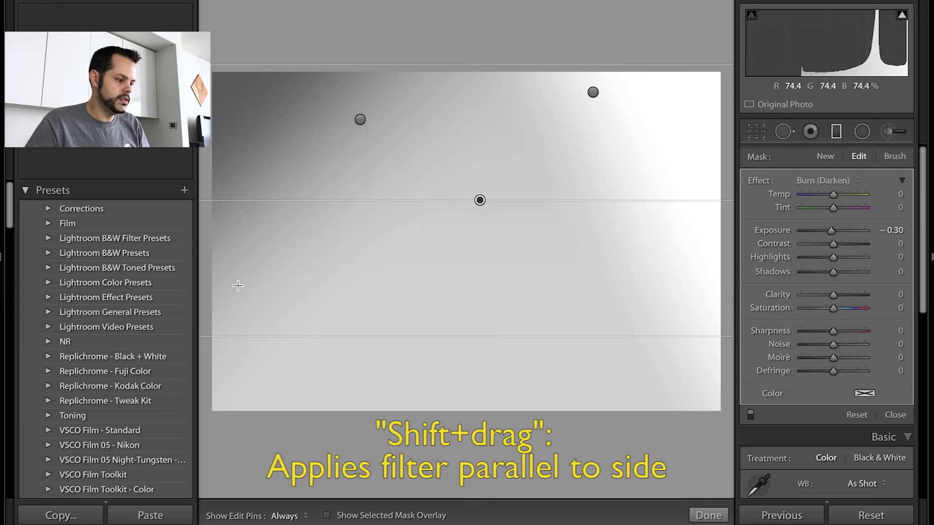
left_click_drag(480, 199, 259, 282)
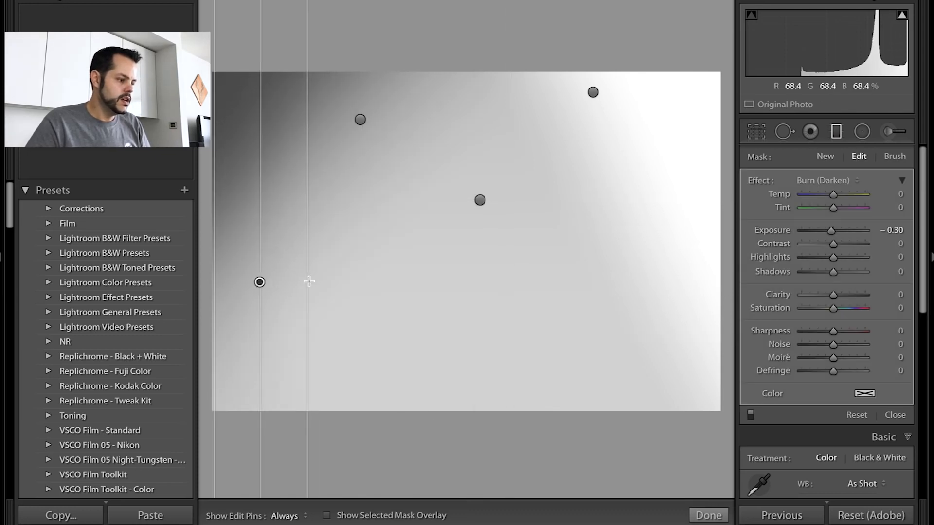